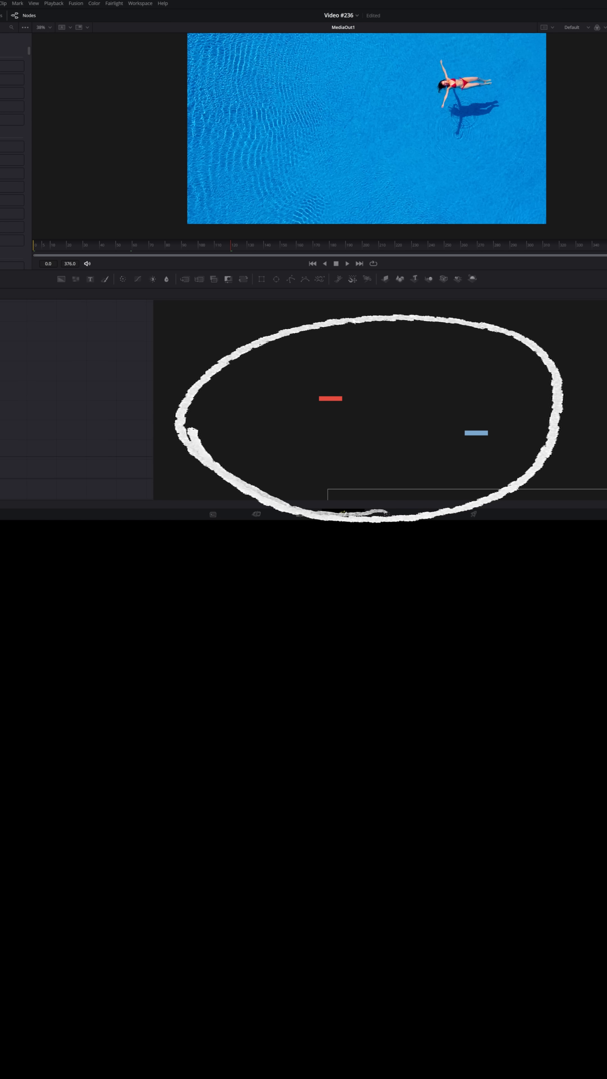
mouse_move(323, 434)
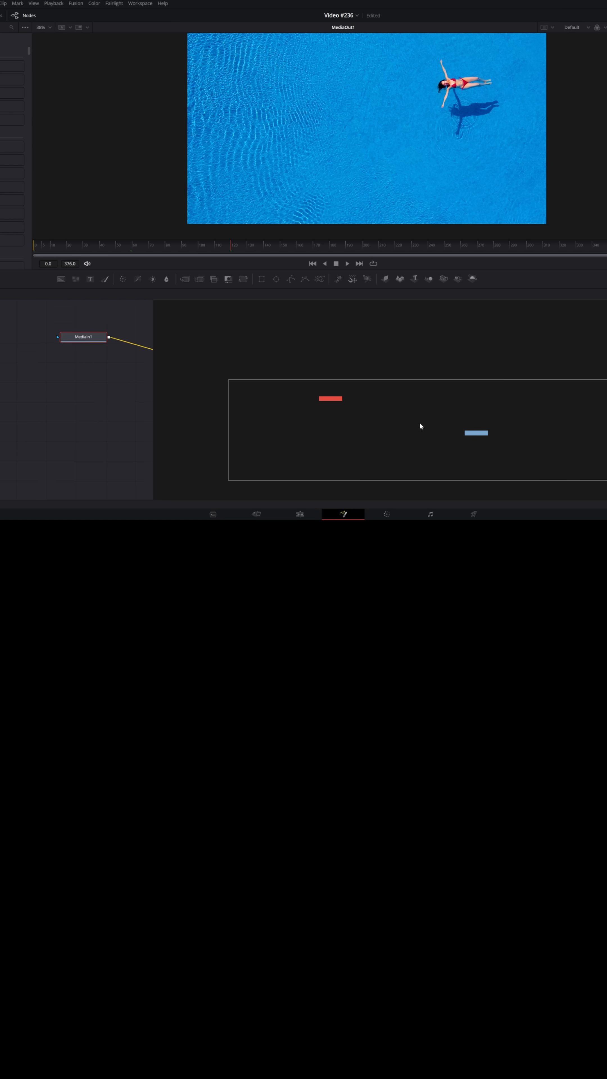
Pan the node graph so the Merge, Transform and MediaOut1 node chain is back in view.
left_click_drag(83, 336, 91, 364)
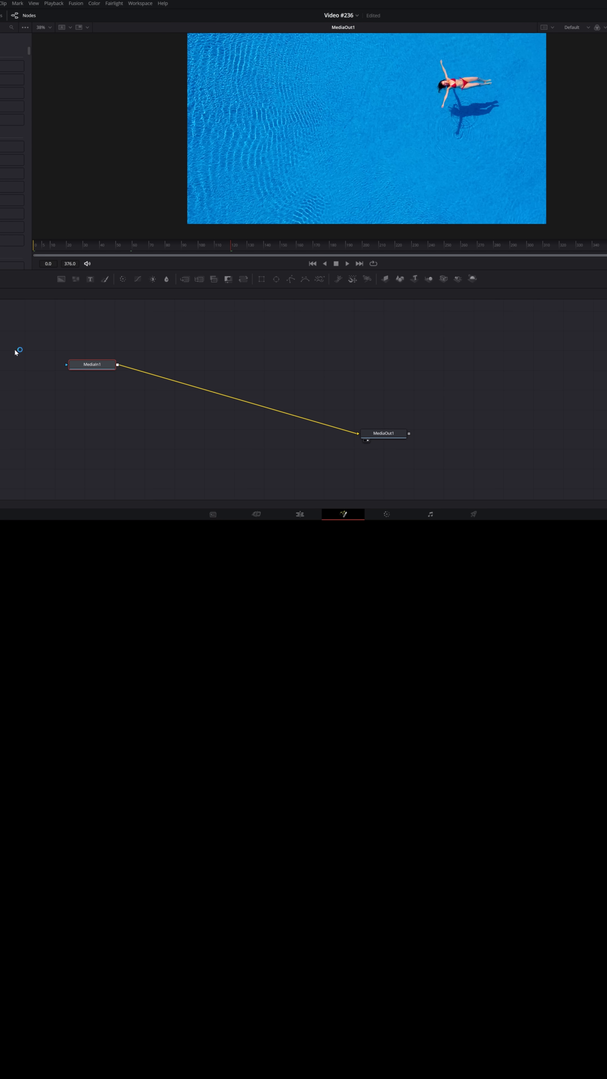
left_click_drag(91, 364, 129, 423)
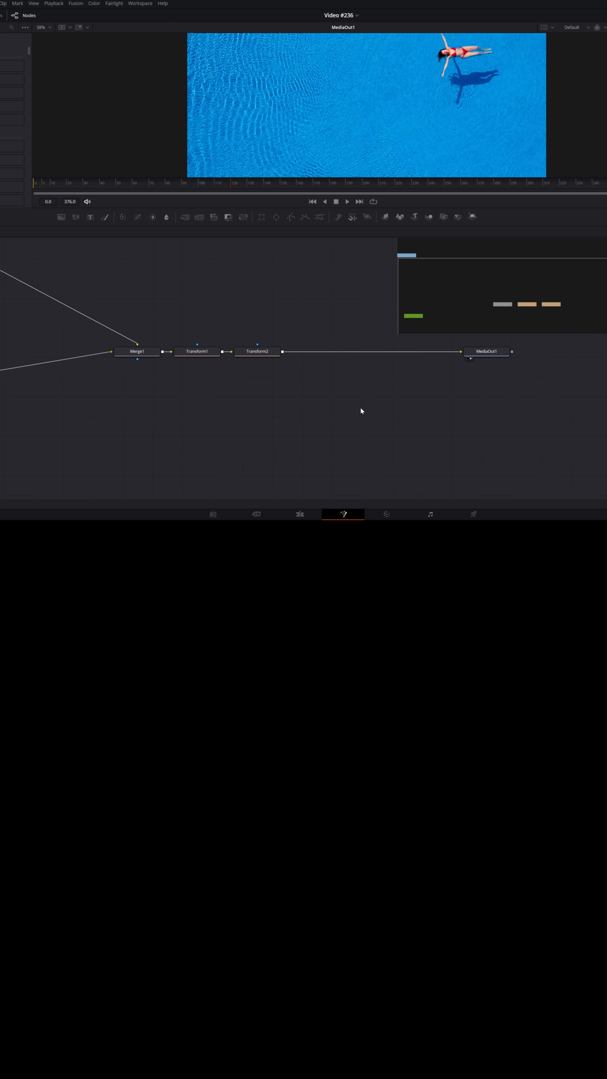
mouse_move(294, 432)
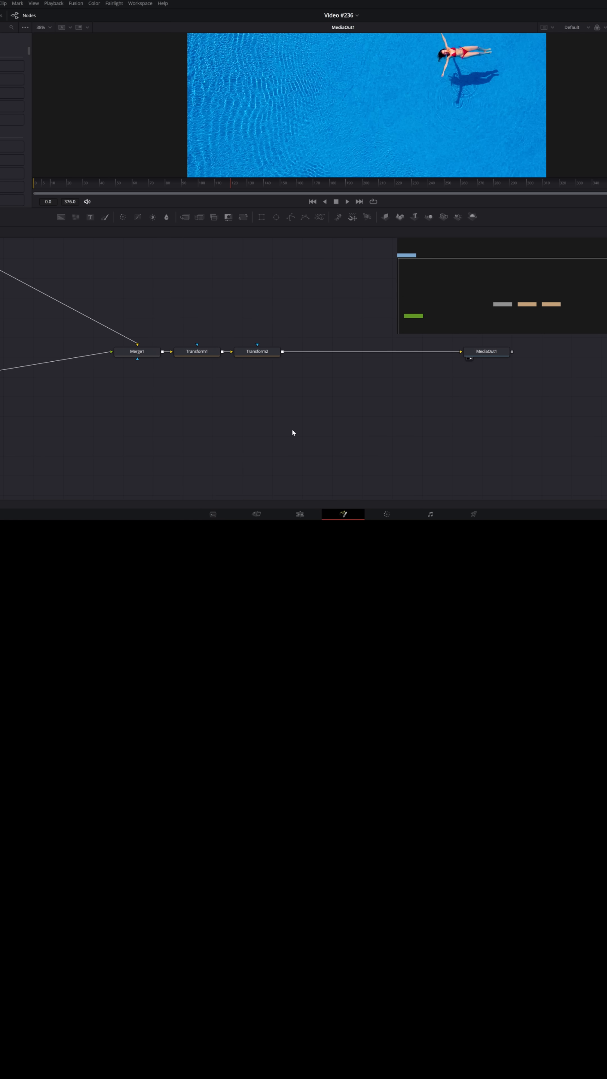